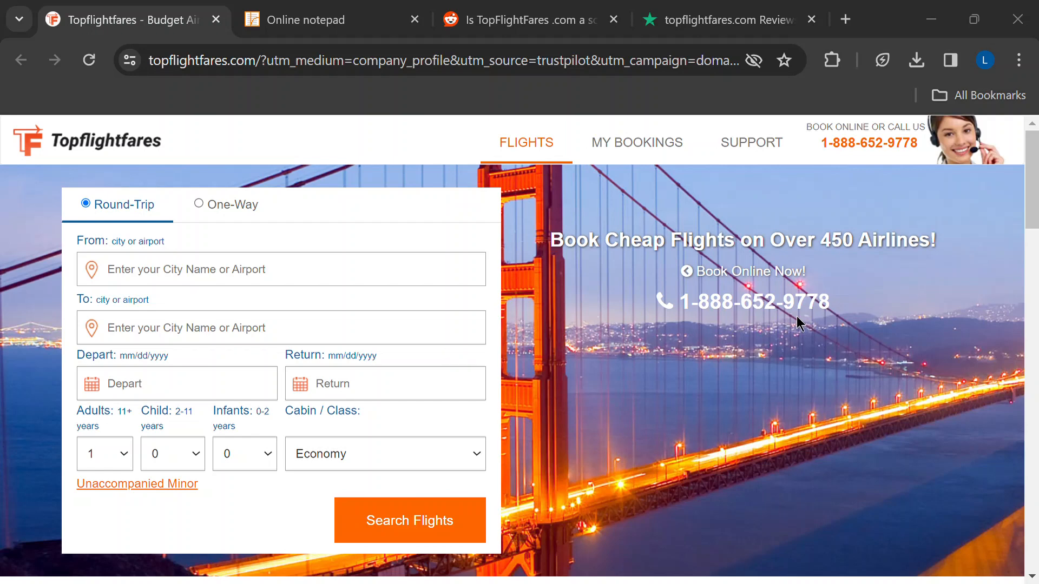
mouse_move(904, 83)
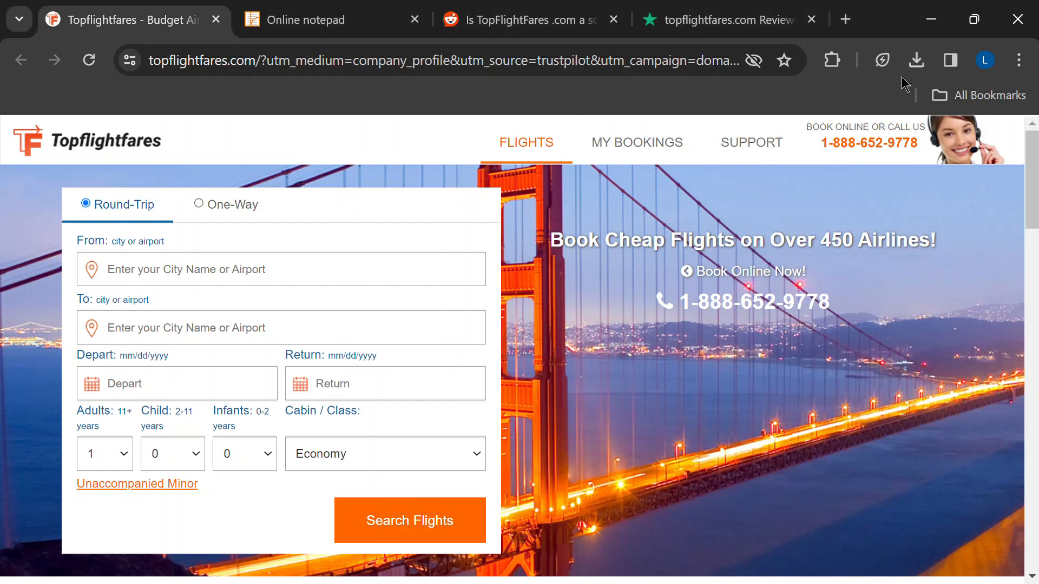
mouse_move(567, 309)
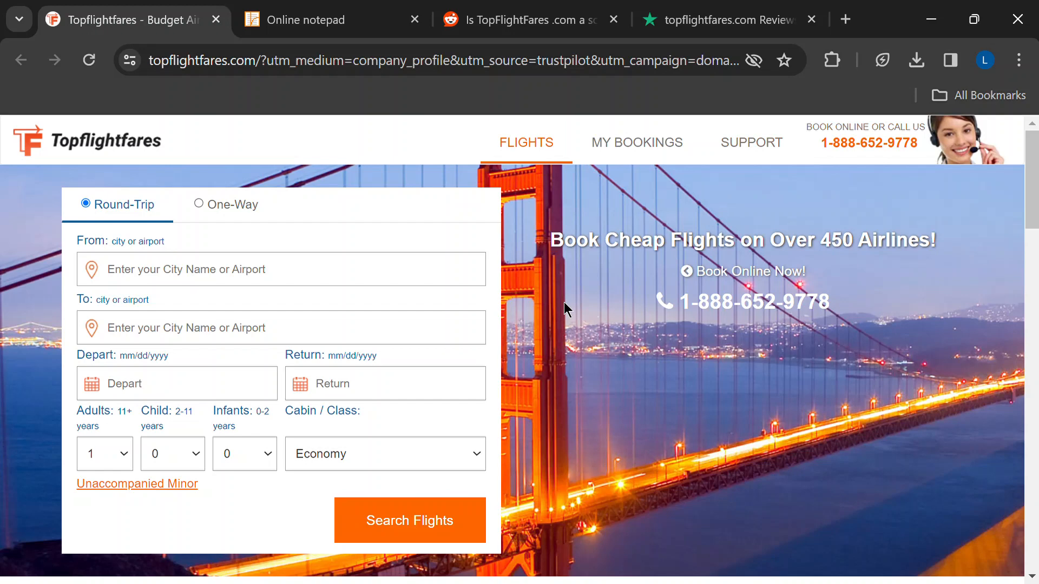
mouse_move(363, 355)
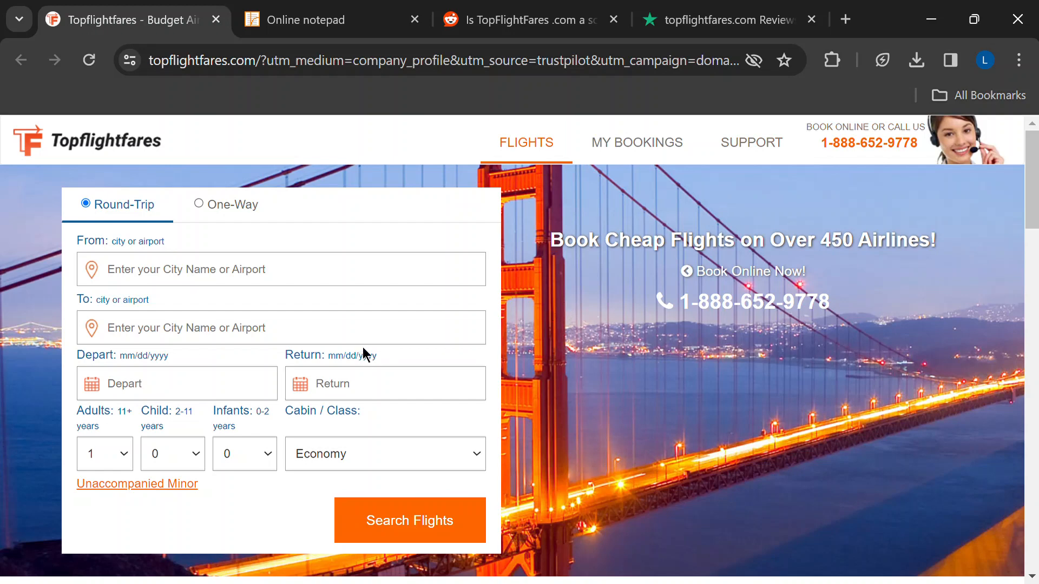
mouse_move(363, 354)
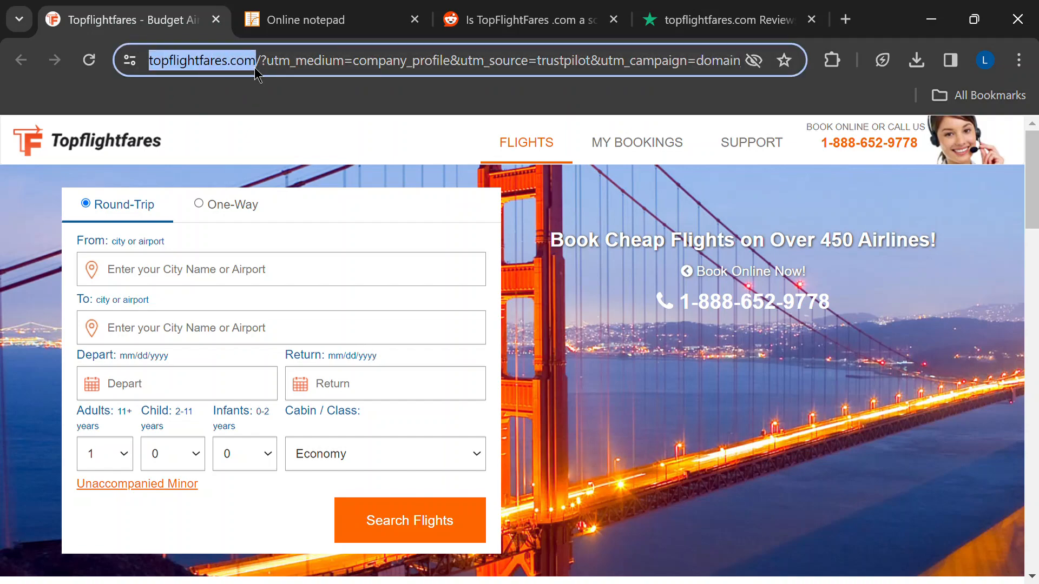
Step: Scroll down through the TopFlightFares homepage and back up
scroll("down", 3)
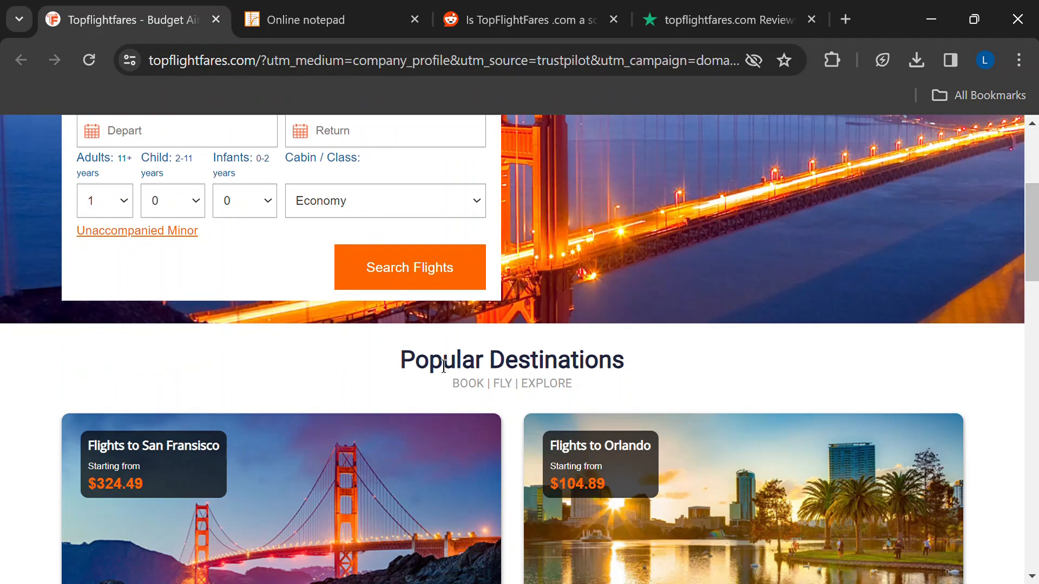
scroll("down", 3)
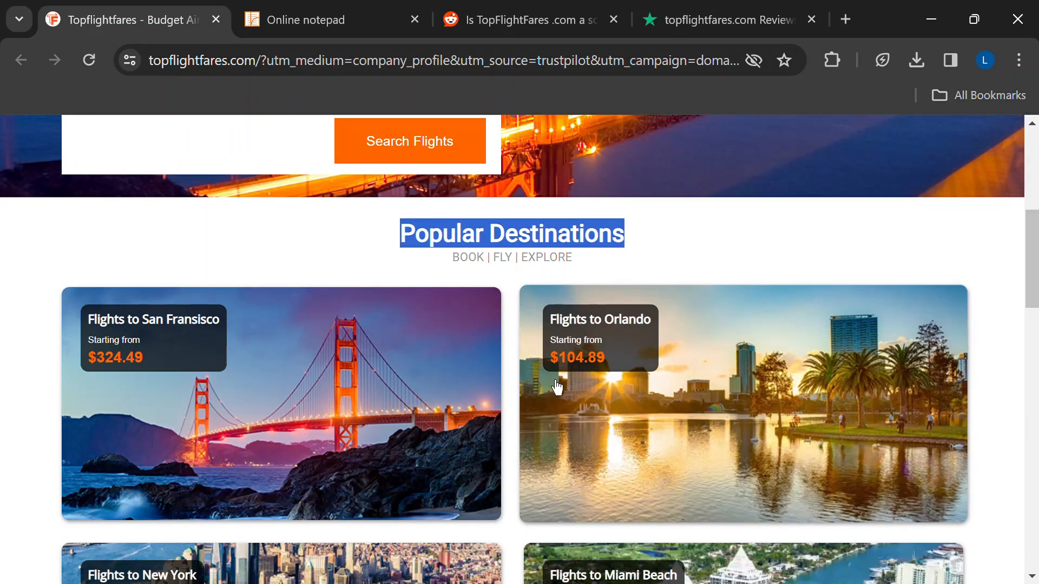
scroll("down", 3)
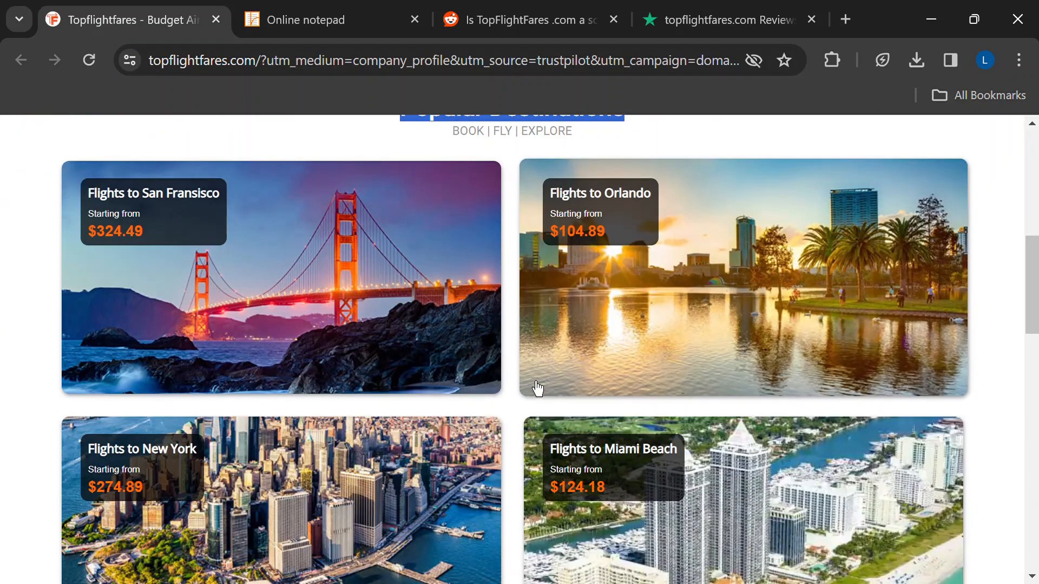
scroll("down", 3)
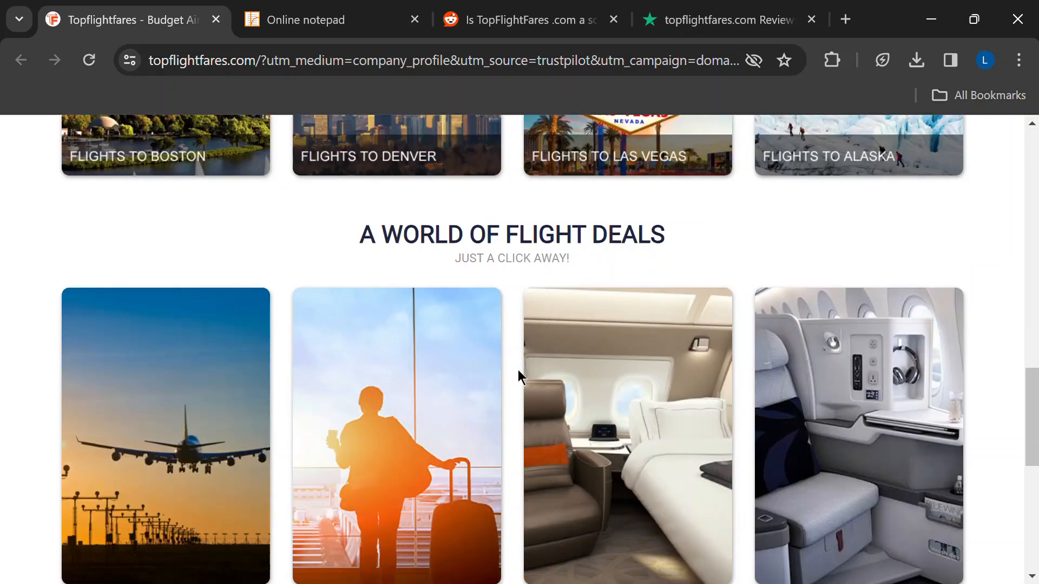
scroll("down", 3)
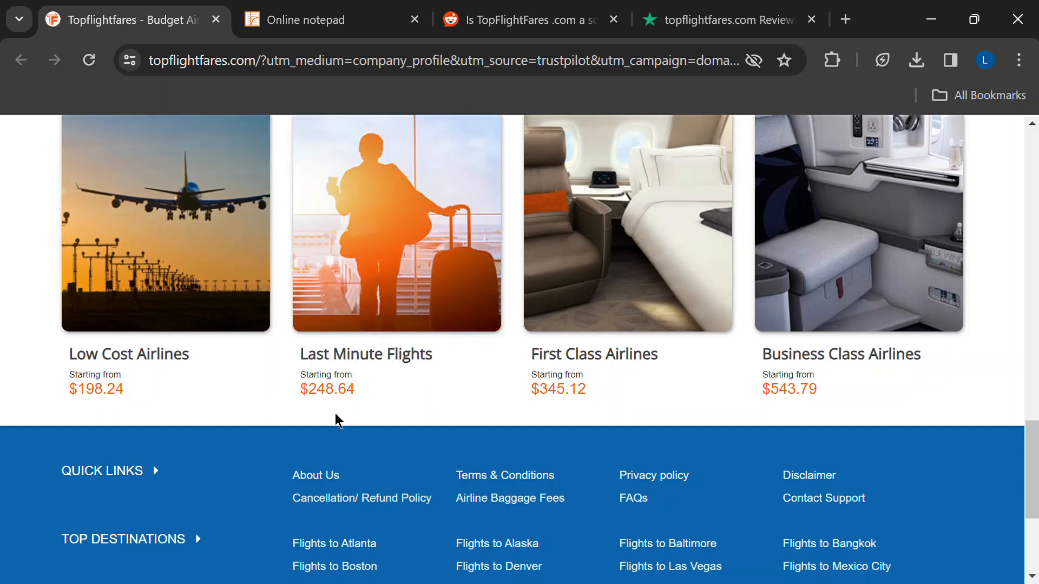
mouse_move(342, 420)
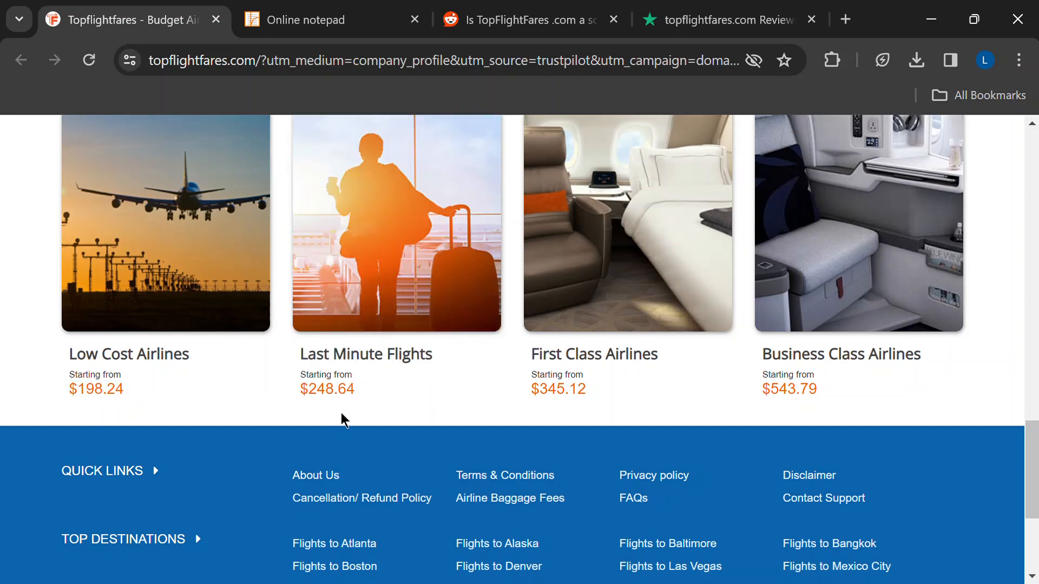
mouse_move(53, 348)
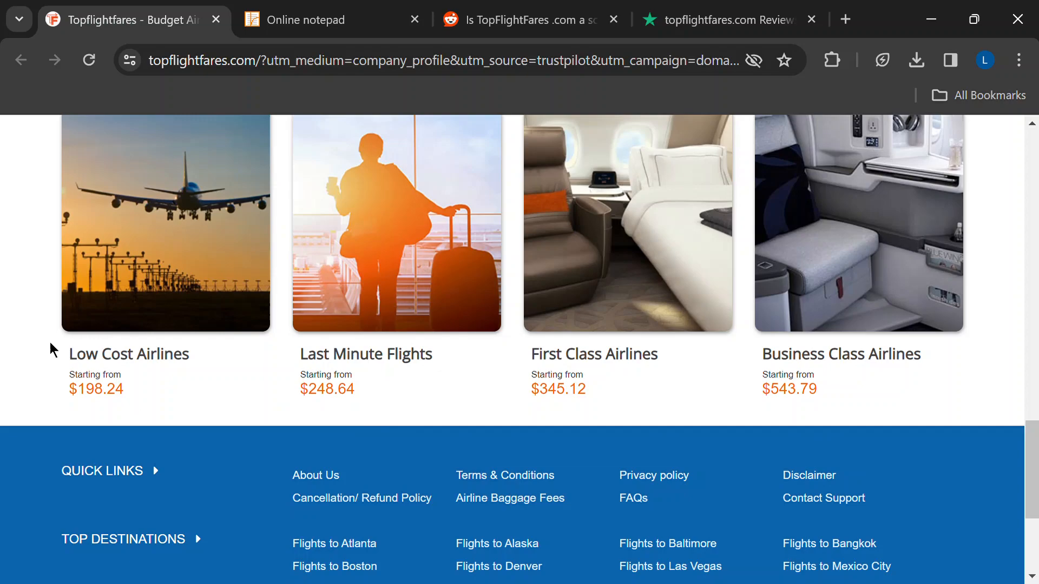
scroll("up", 3)
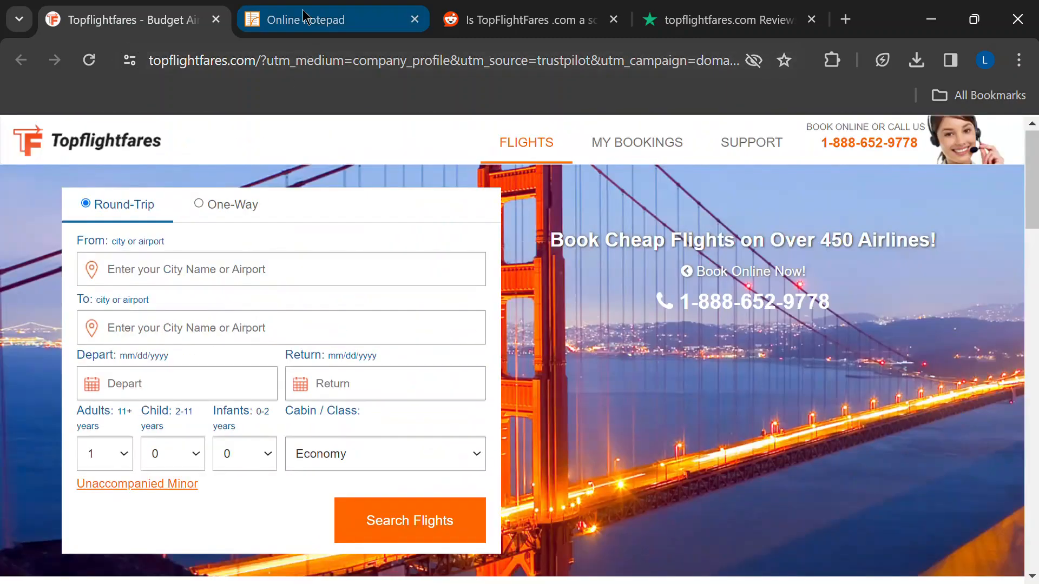
Step: Open the notepad review article, glance at Trustpilot, then read down to the refund section
left_click(331, 20)
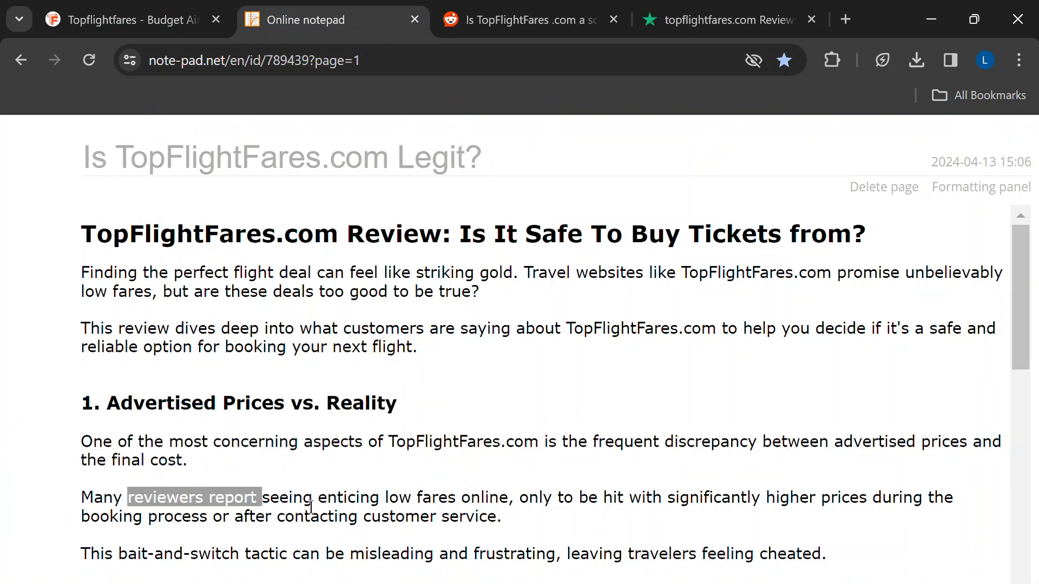
left_click(729, 19)
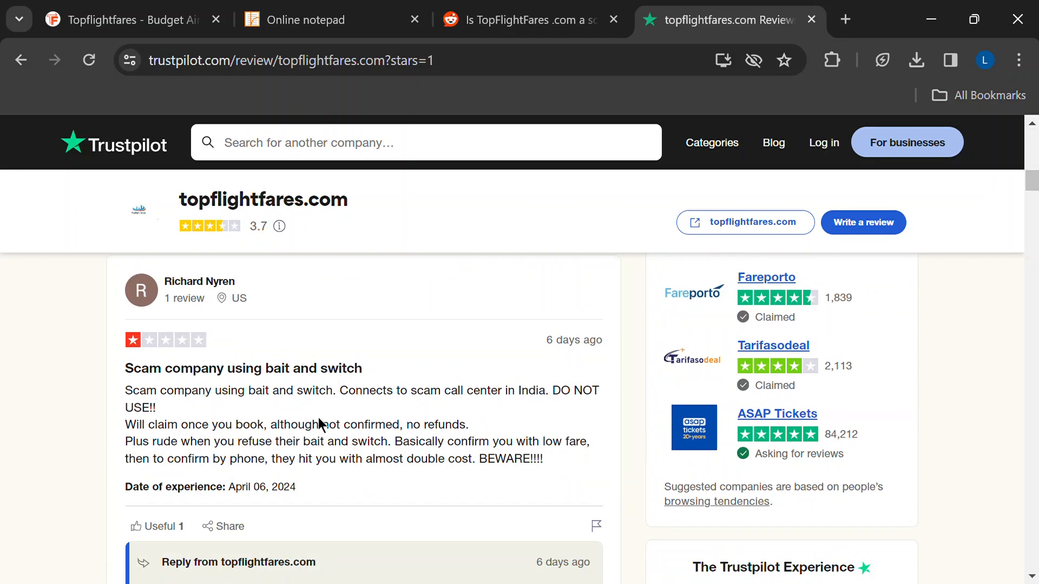
left_click(312, 19)
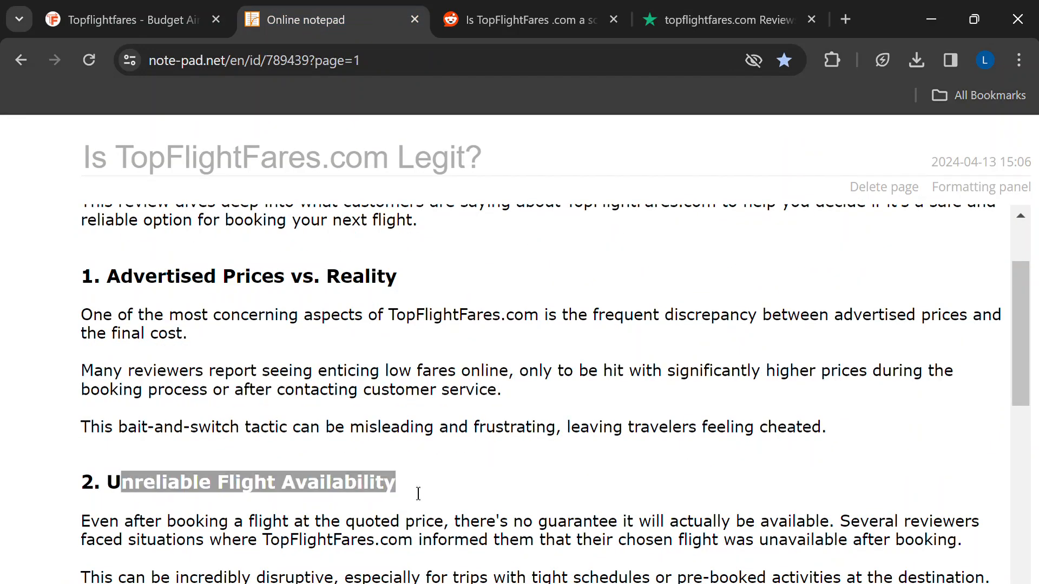
scroll("down", 3)
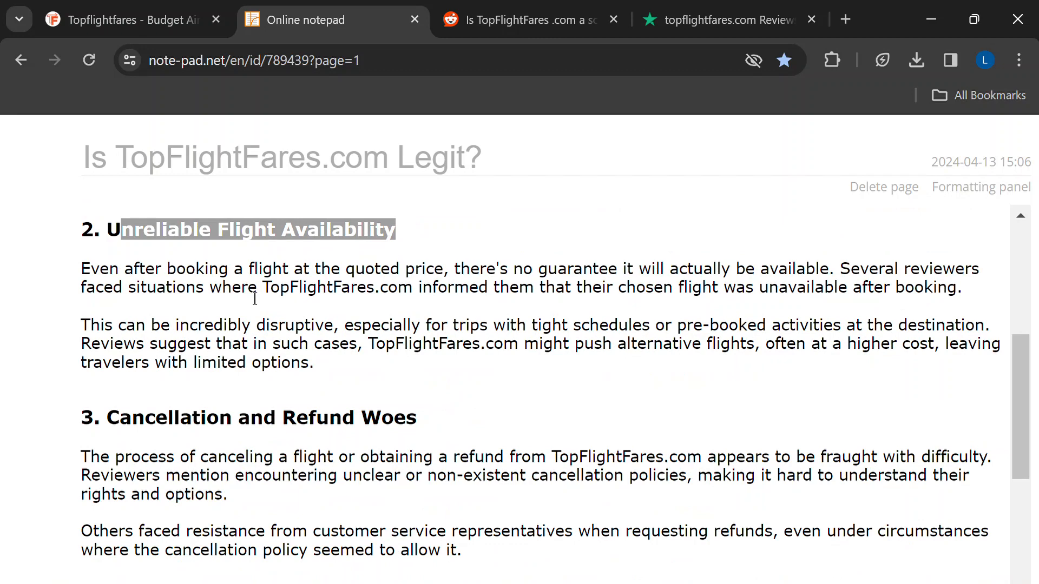
left_click(729, 19)
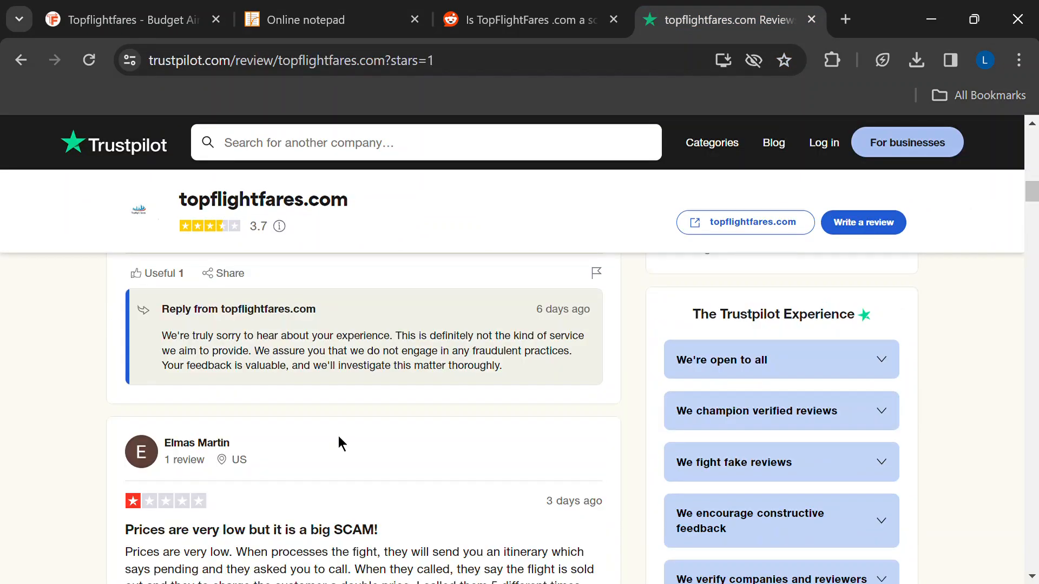
scroll("down", 3)
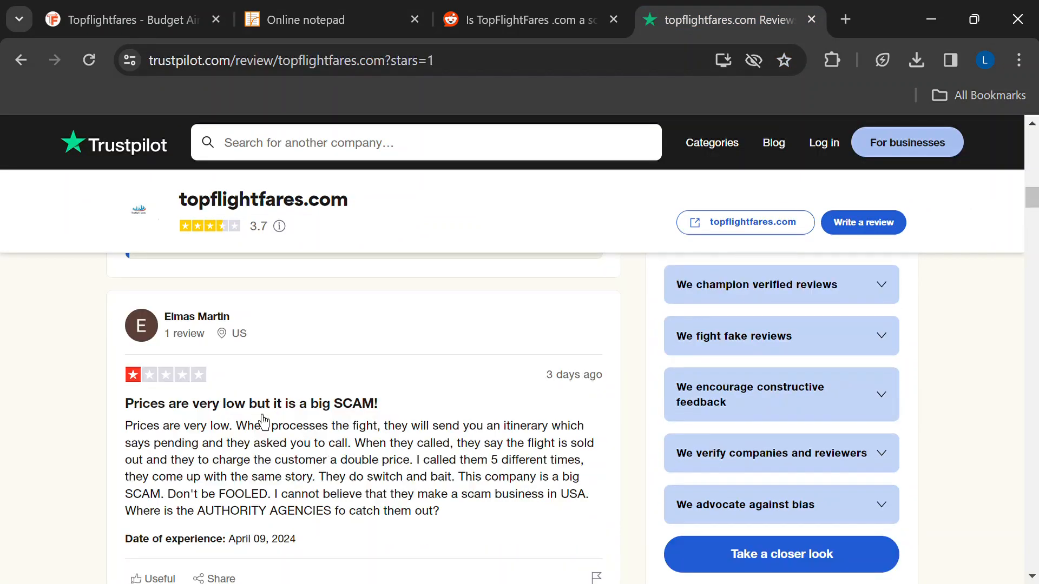
scroll("down", 3)
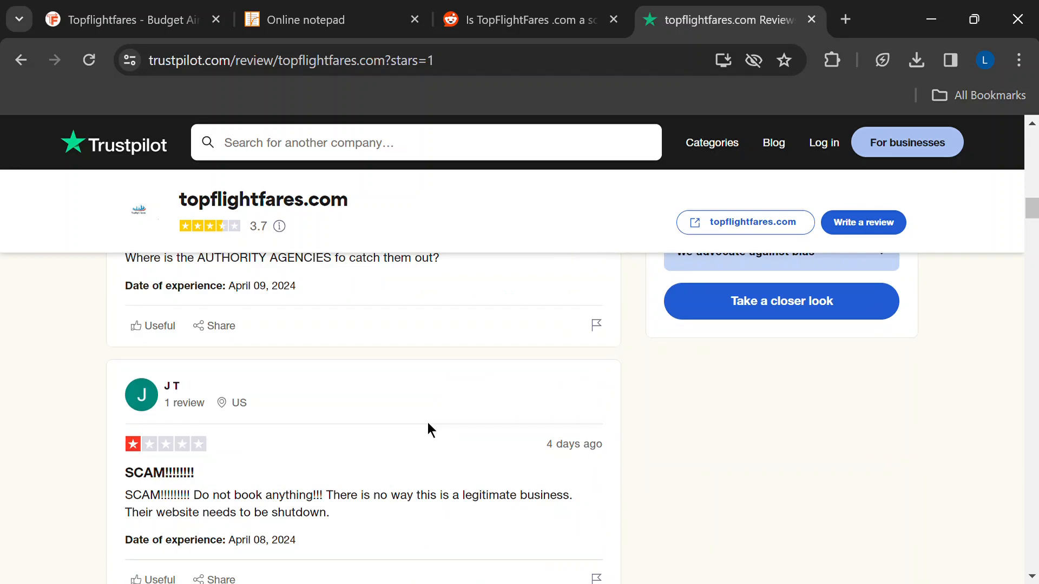
scroll("down", 3)
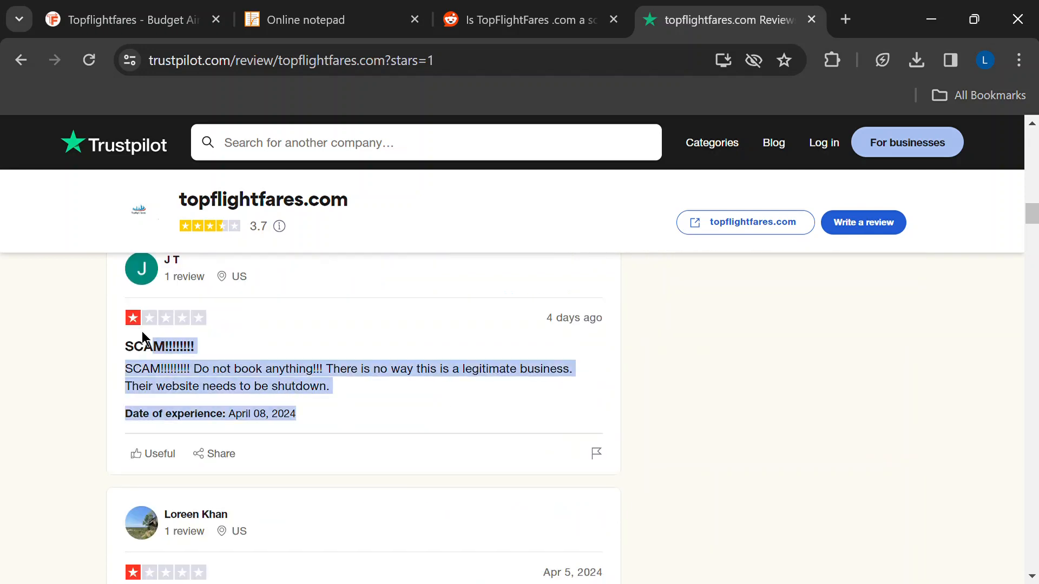
scroll("down", 3)
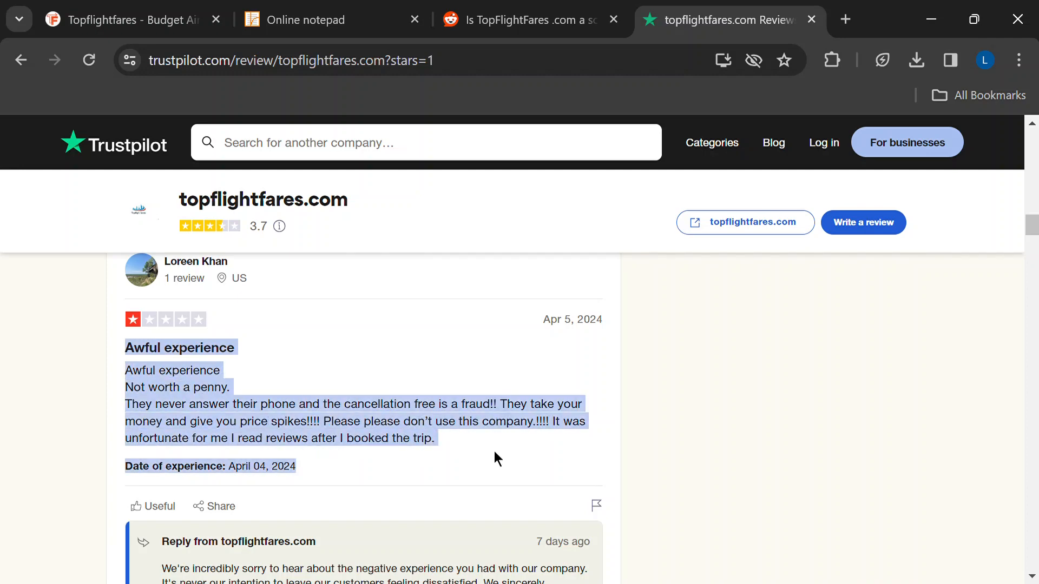
scroll("down", 3)
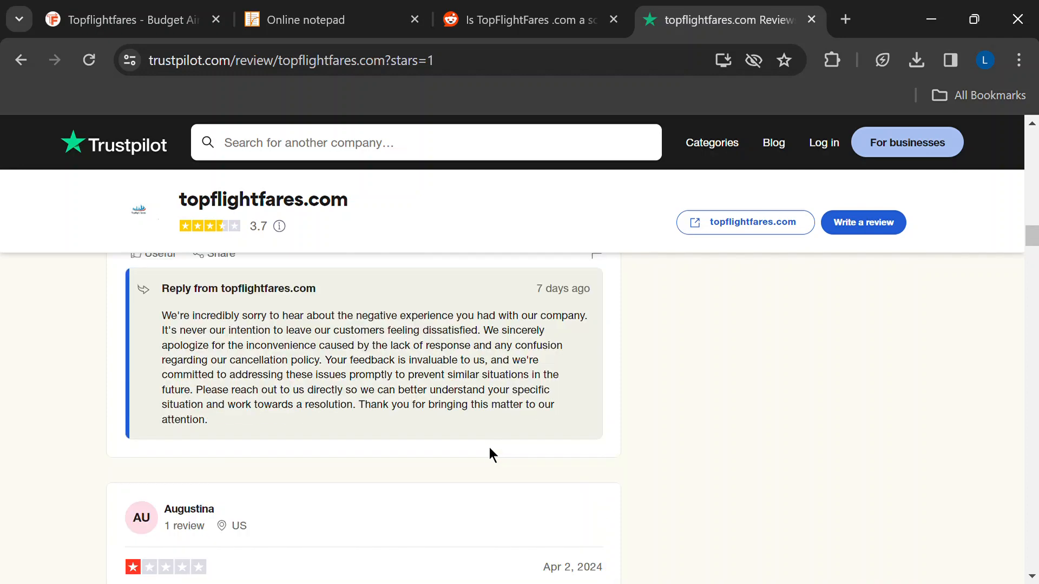
scroll("down", 3)
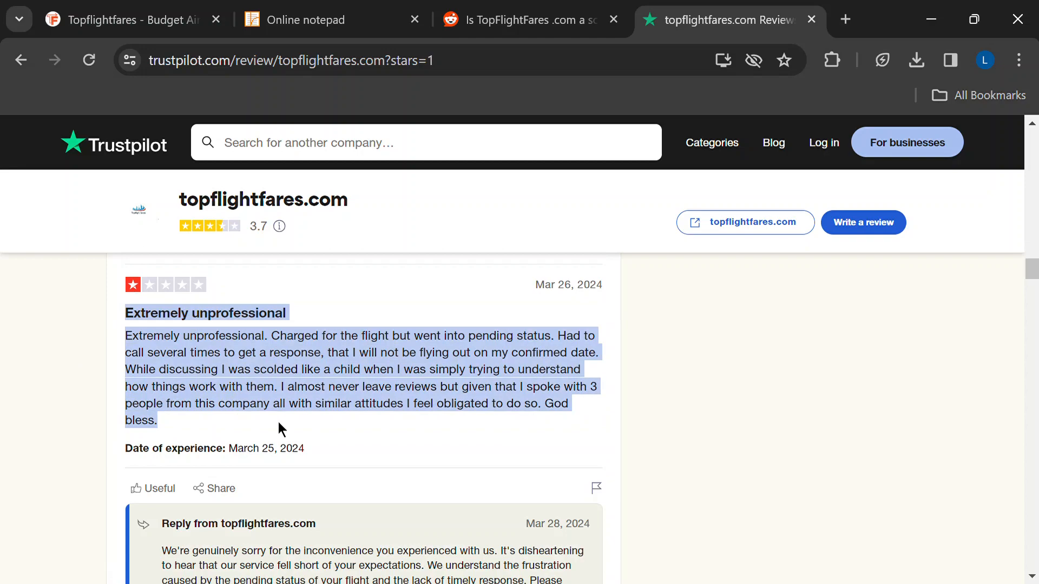
scroll("down", 3)
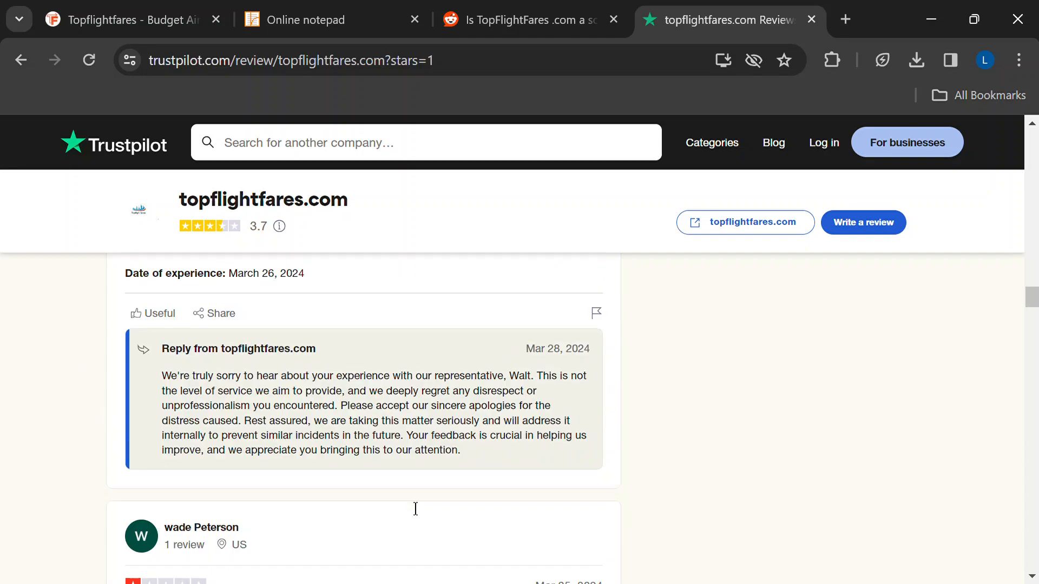
scroll("down", 3)
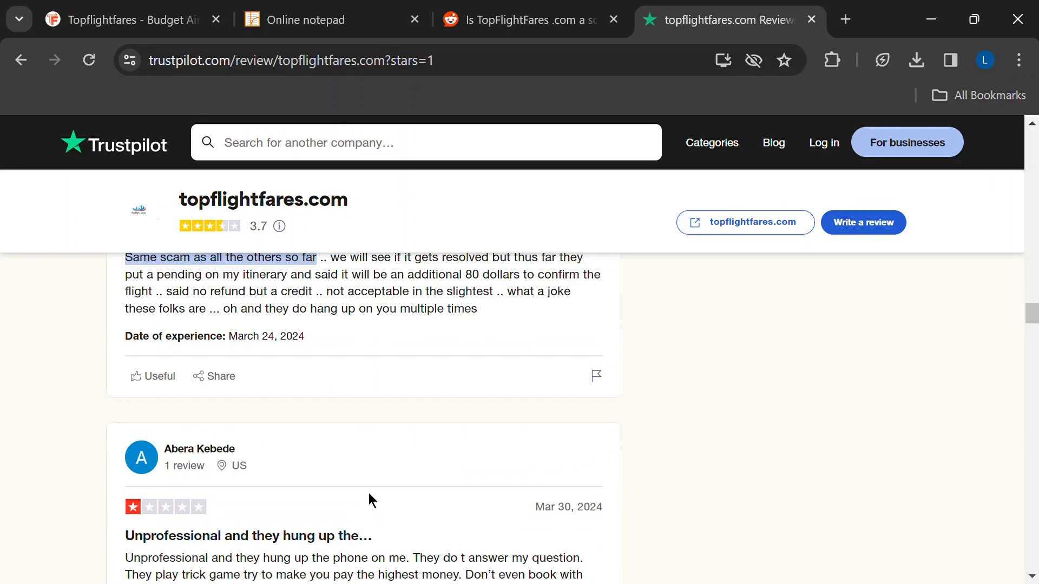
left_click(311, 19)
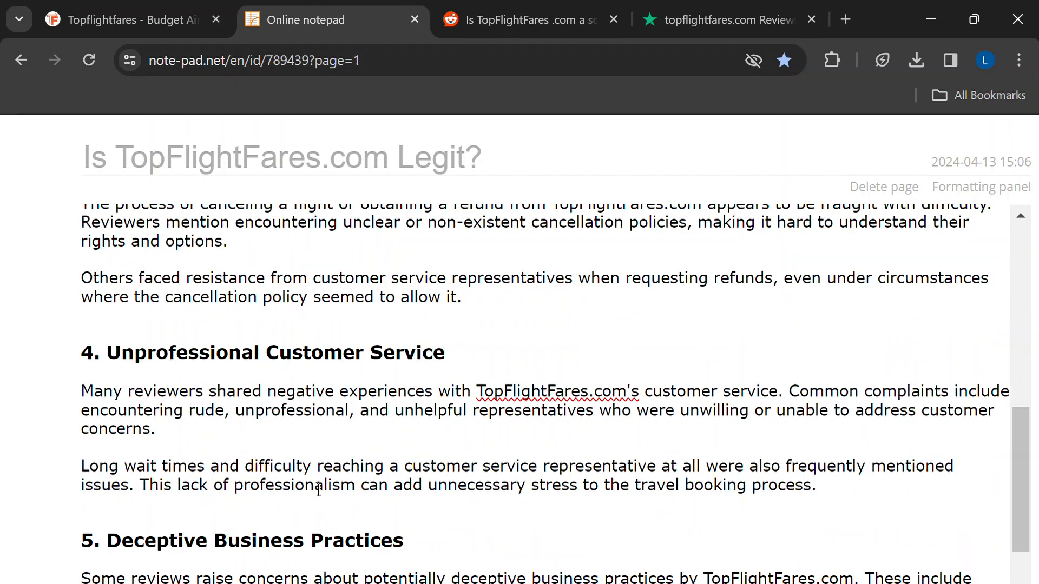
scroll("up", 3)
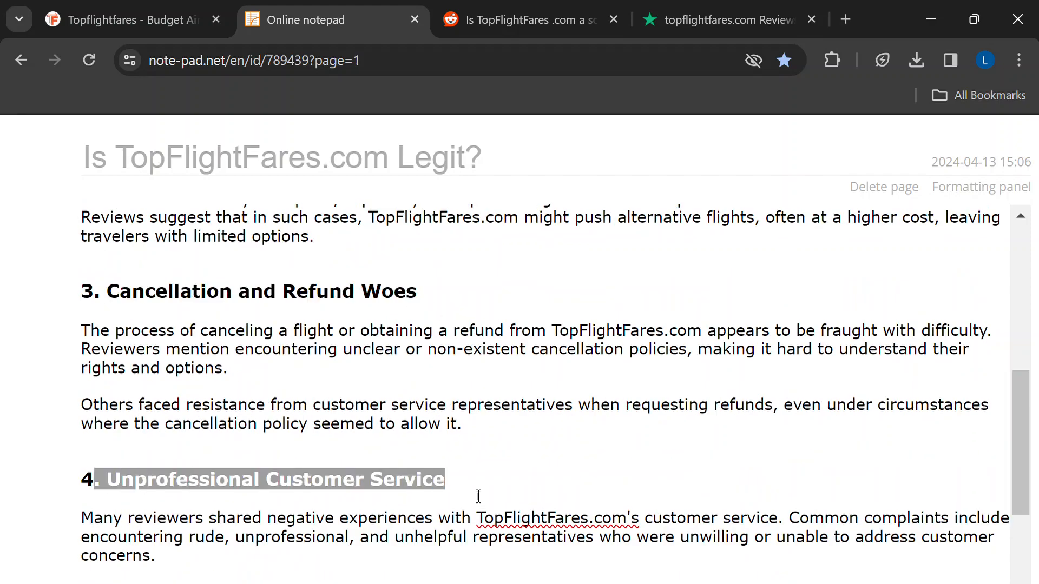
left_click(726, 19)
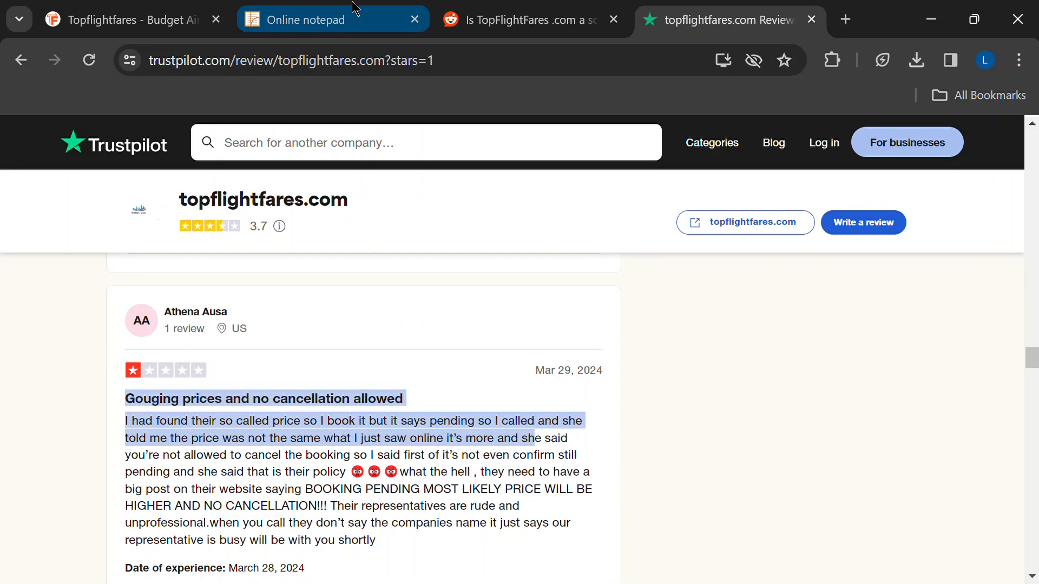
Step: Glance at the notepad, read more rude-staff Trustpilot complaints, then open the Reddit scam thread
left_click(324, 19)
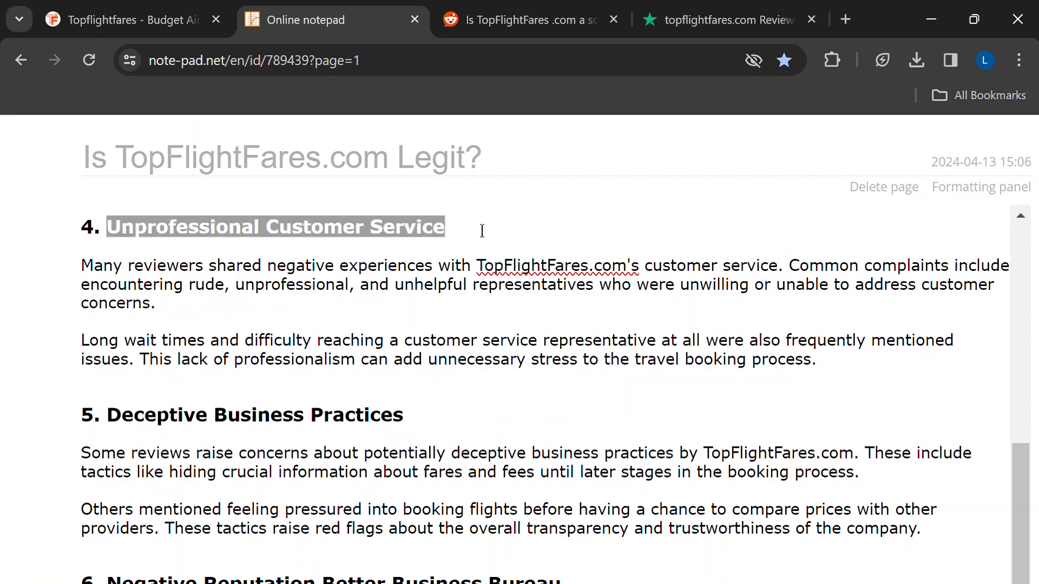
left_click(731, 20)
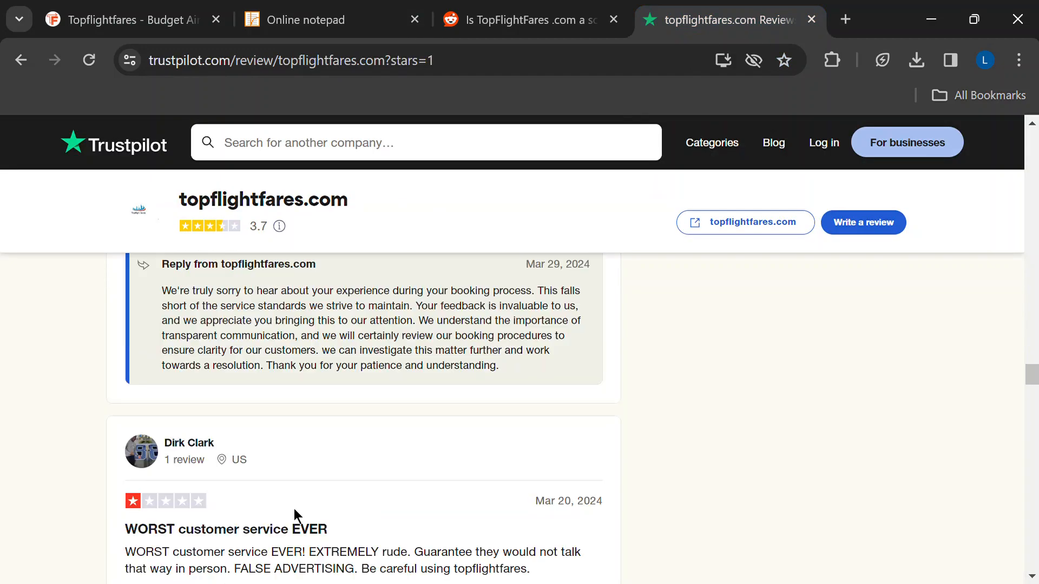
scroll("down", 3)
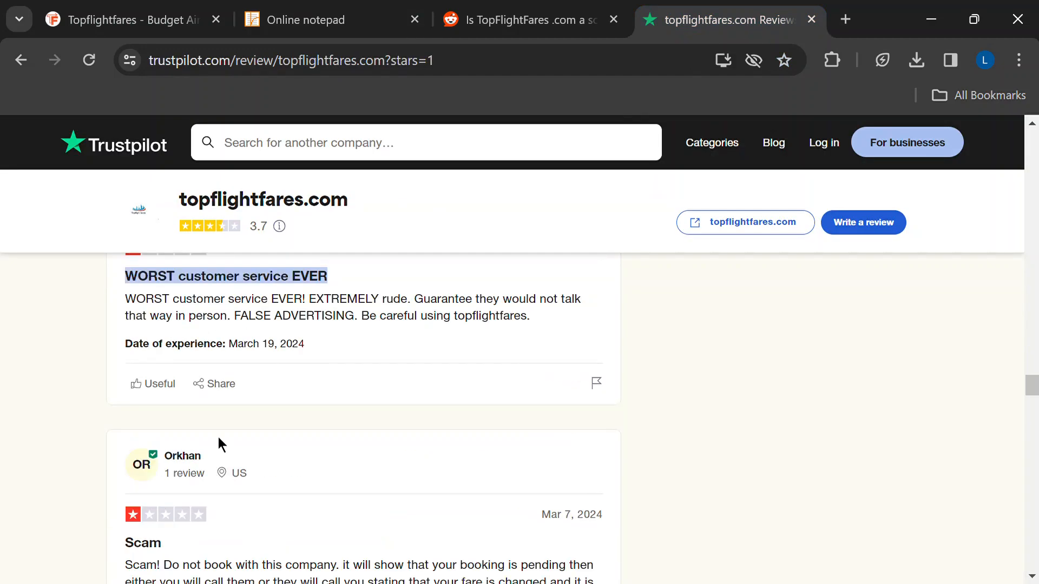
scroll("down", 3)
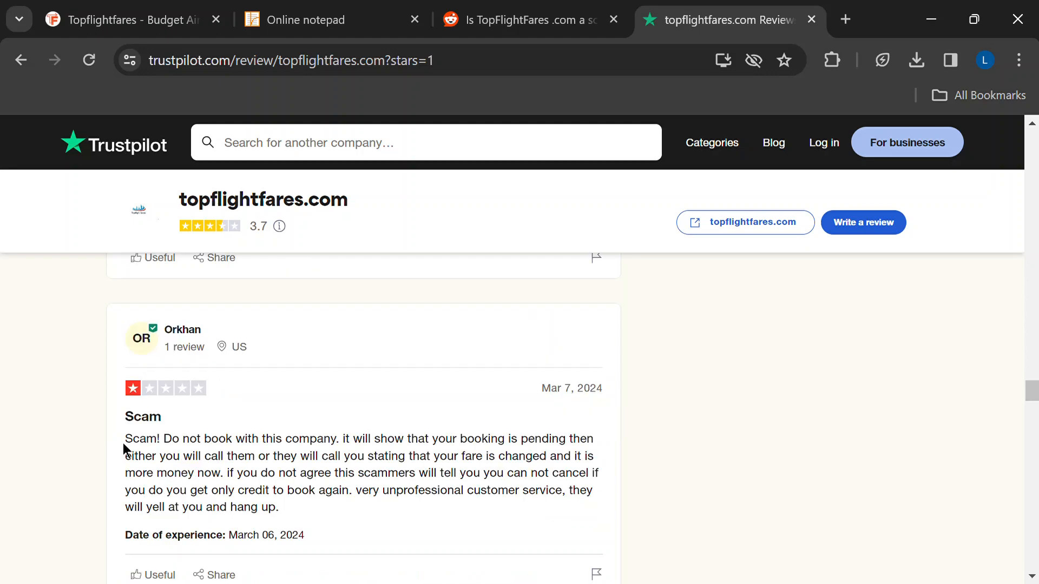
left_click(523, 20)
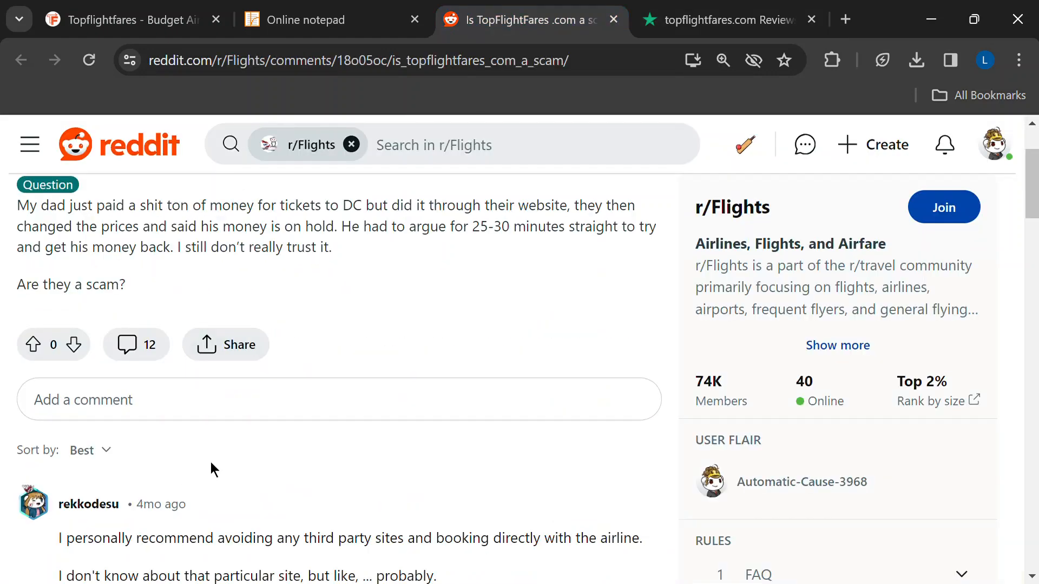
Step: Read the Reddit comment urging direct airline booking, then return to the notepad article
scroll("down", 3)
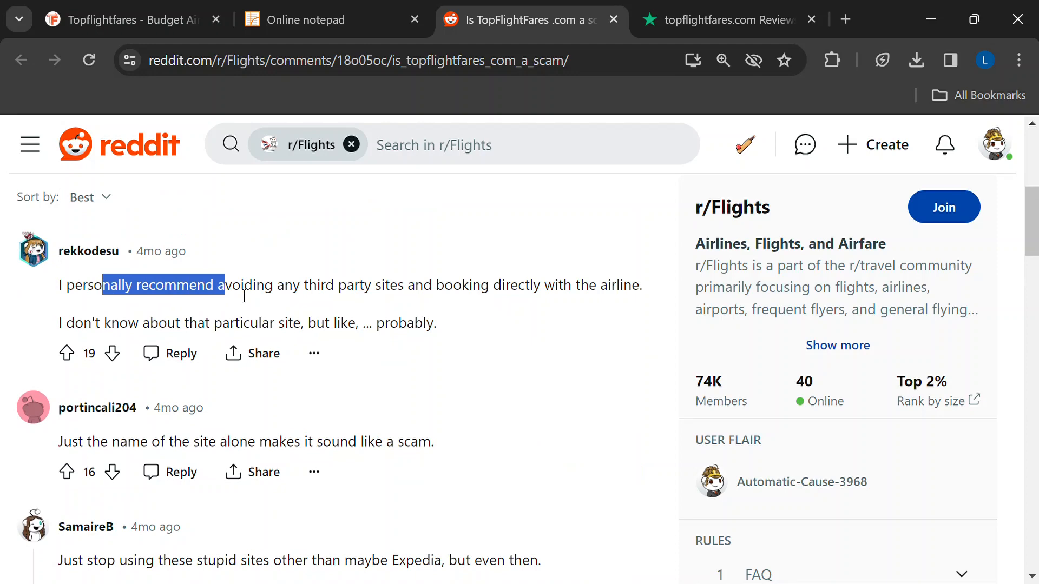
left_click(324, 19)
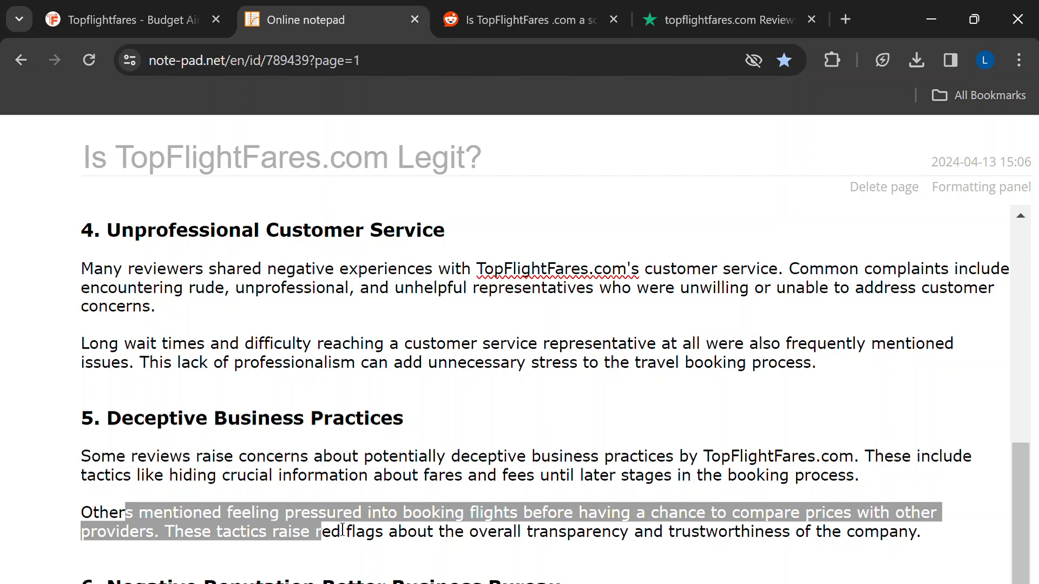
Step: Read to the notepad's BBB section, check more Trustpilot reviews, then return to Reddit
scroll("down", 3)
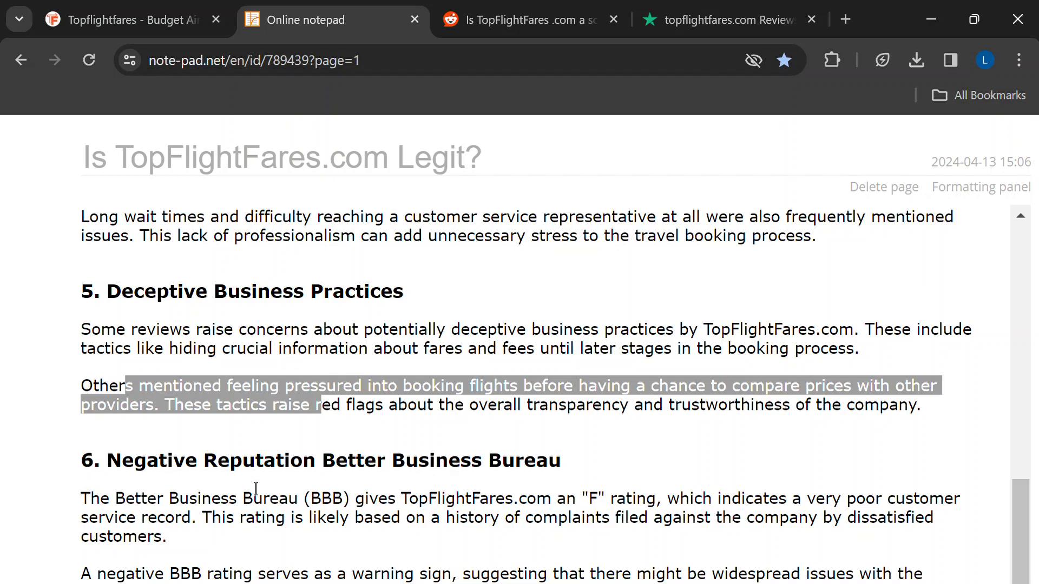
left_click(727, 19)
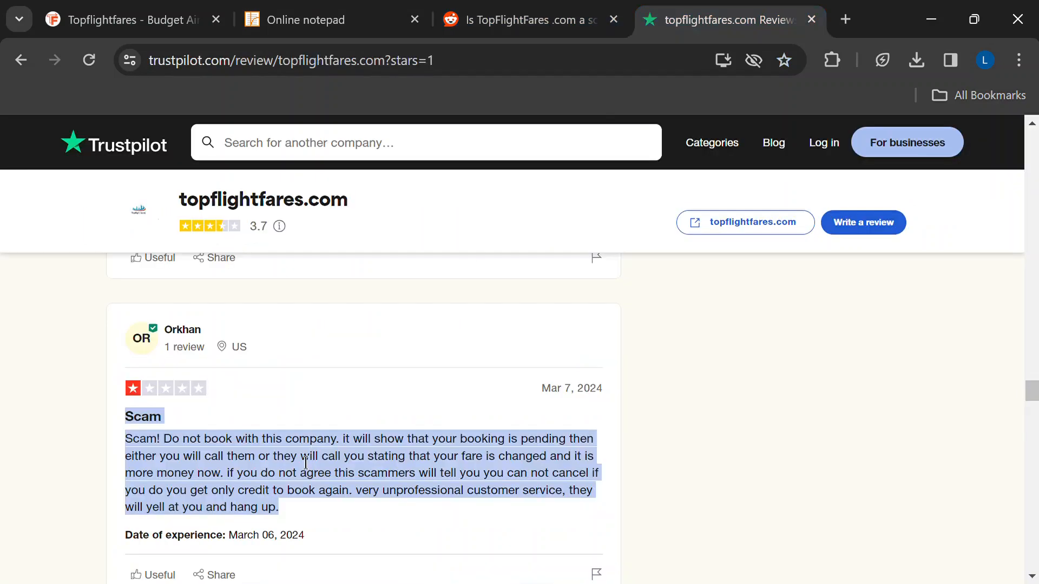
scroll("down", 3)
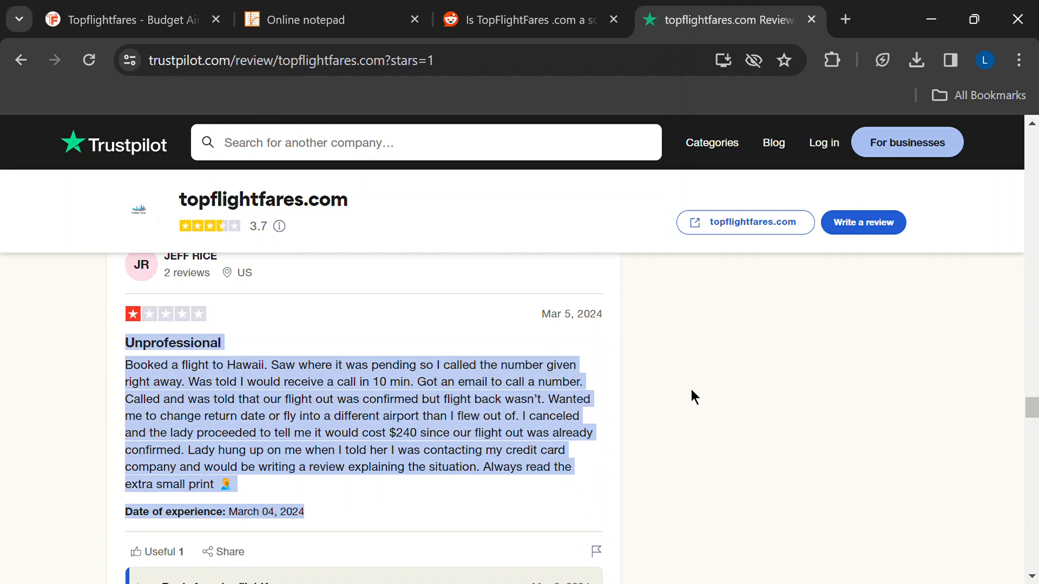
left_click(523, 20)
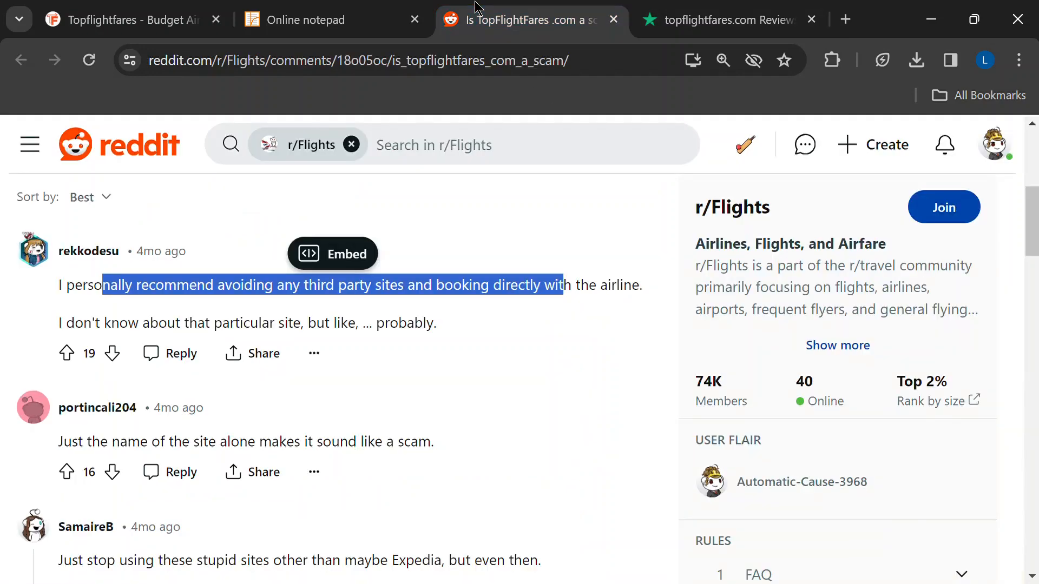
Step: Read further Reddit comments, including advice to book directly and a pending-booking complaint
scroll("down", 3)
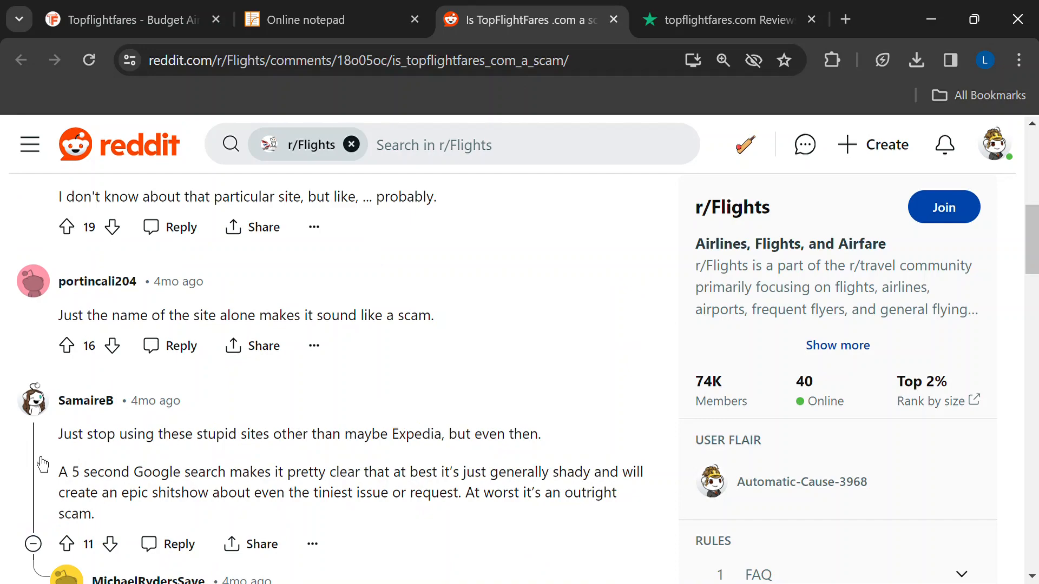
scroll("down", 3)
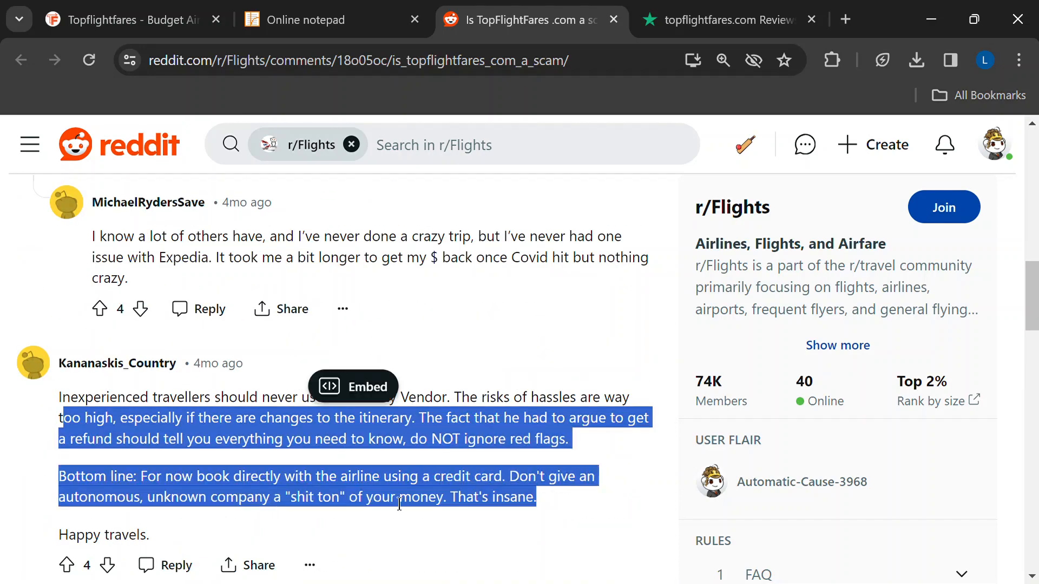
scroll("down", 3)
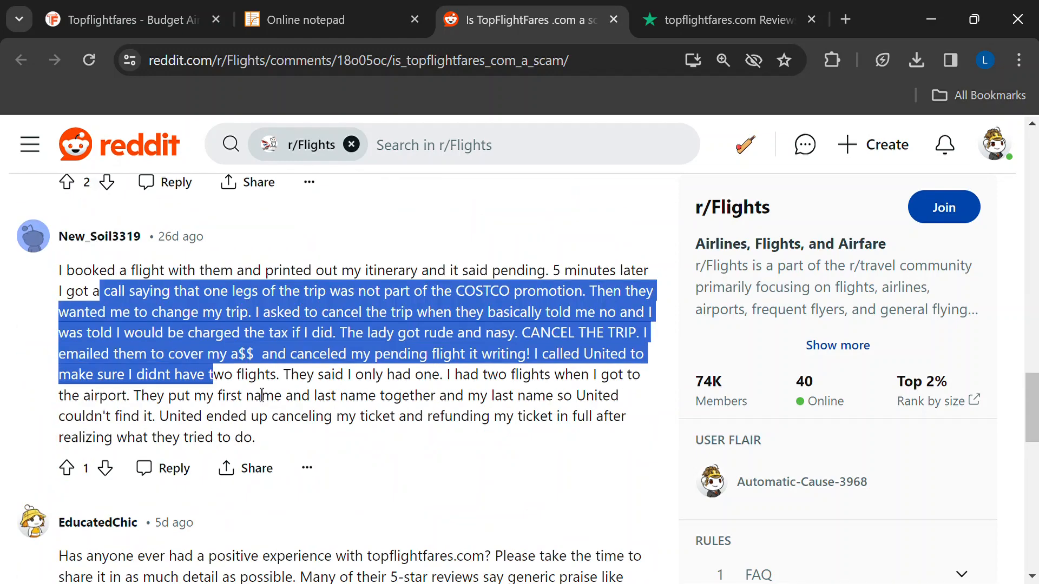
scroll("down", 3)
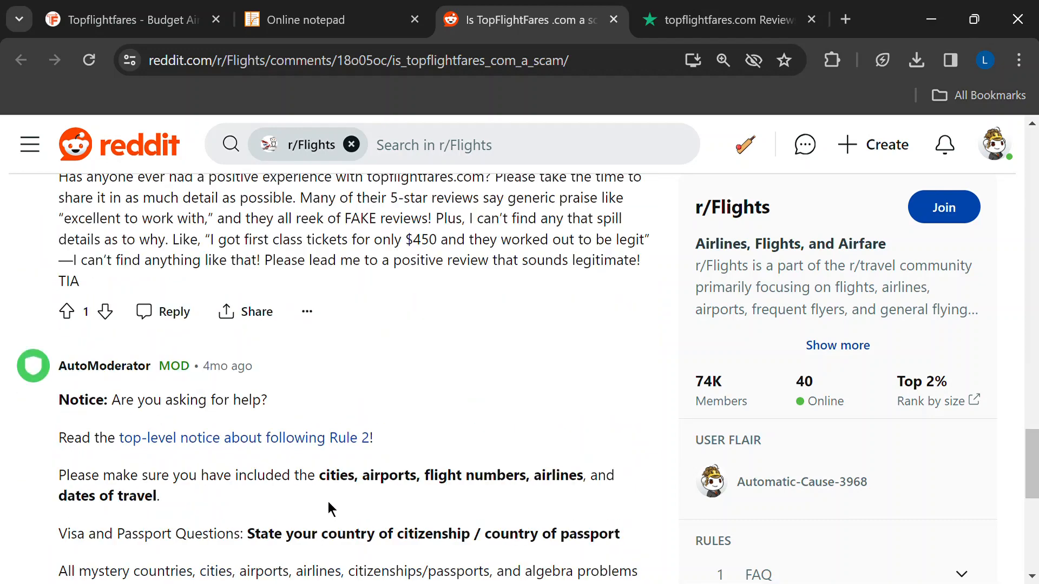
scroll("down", 3)
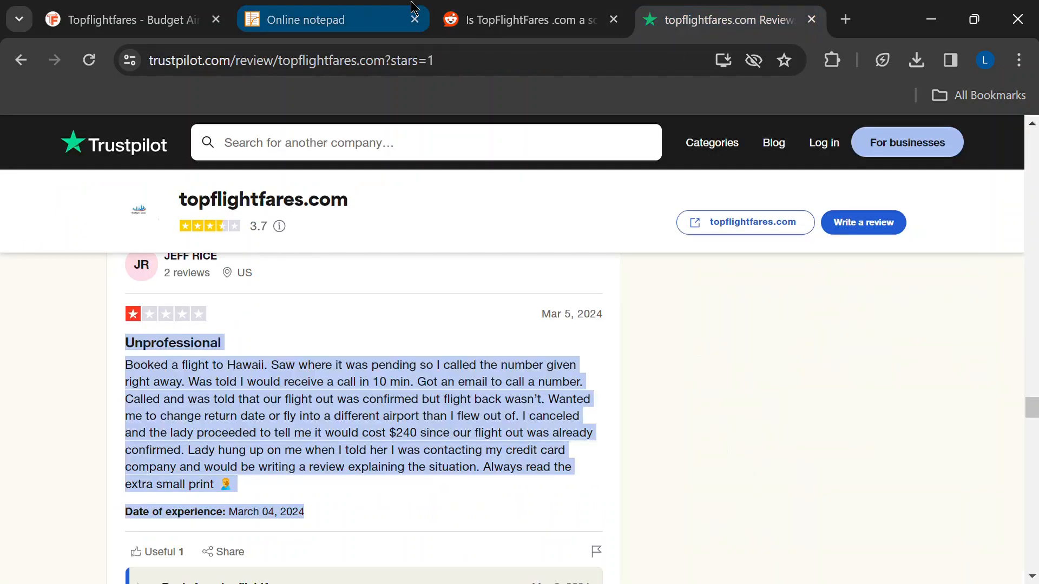
Step: Read the notepad article's BBB section and conclusion, then return to the Topflightfares homepage
left_click(325, 19)
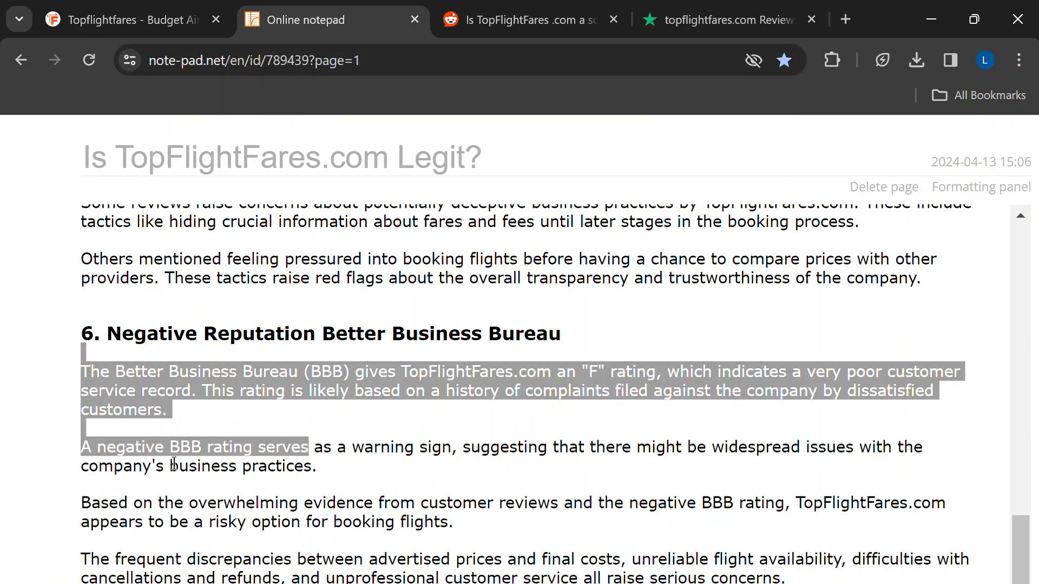
scroll("down", 3)
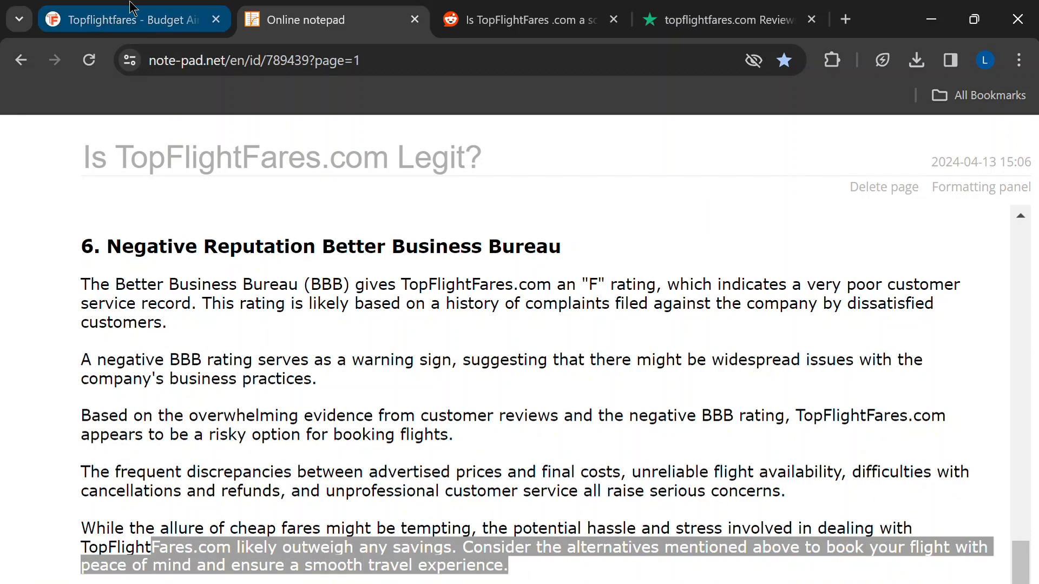
left_click(126, 19)
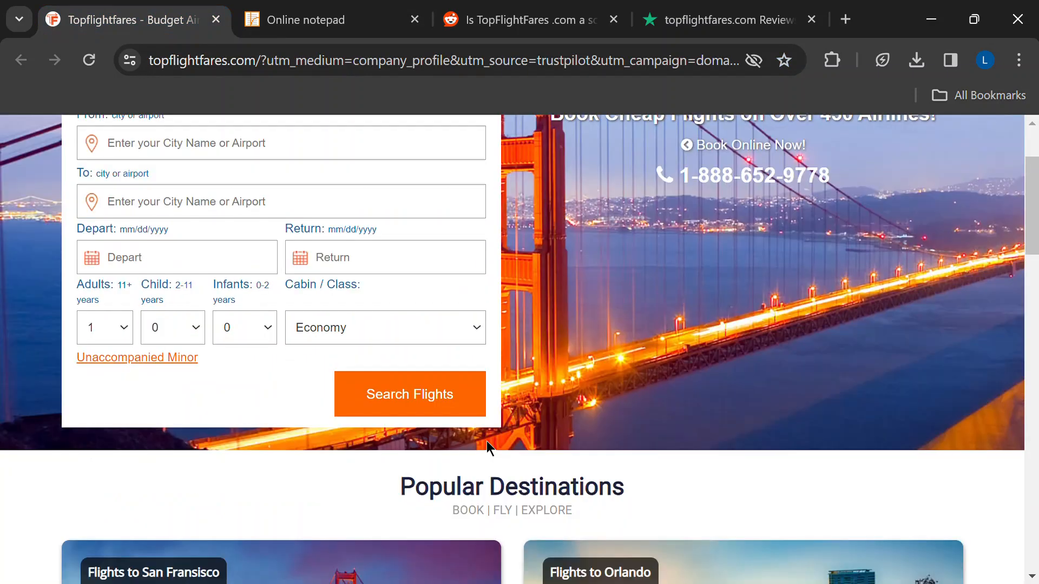
scroll("down", 3)
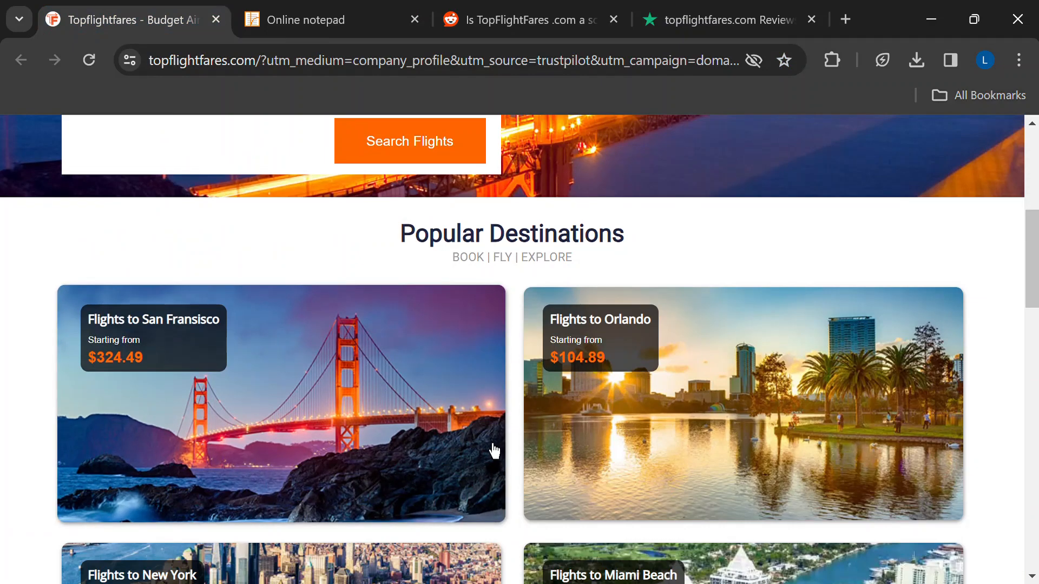
scroll("down", 3)
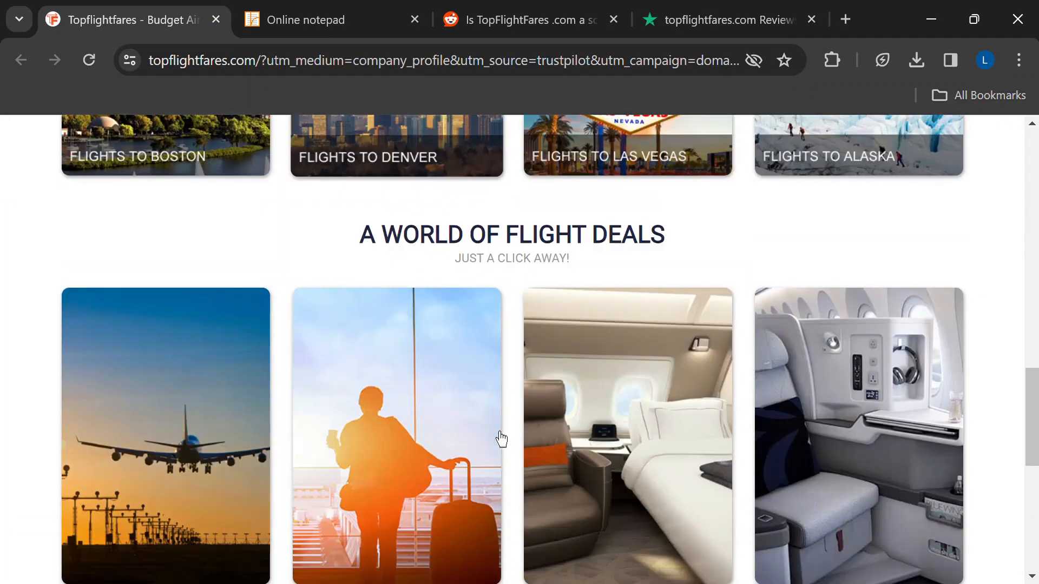
mouse_move(515, 239)
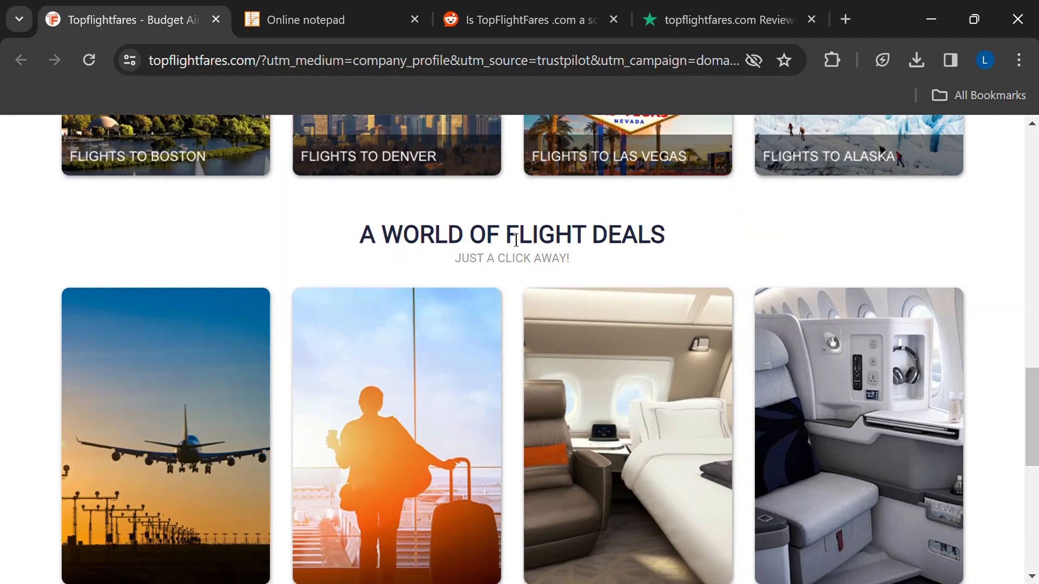
scroll("down", 3)
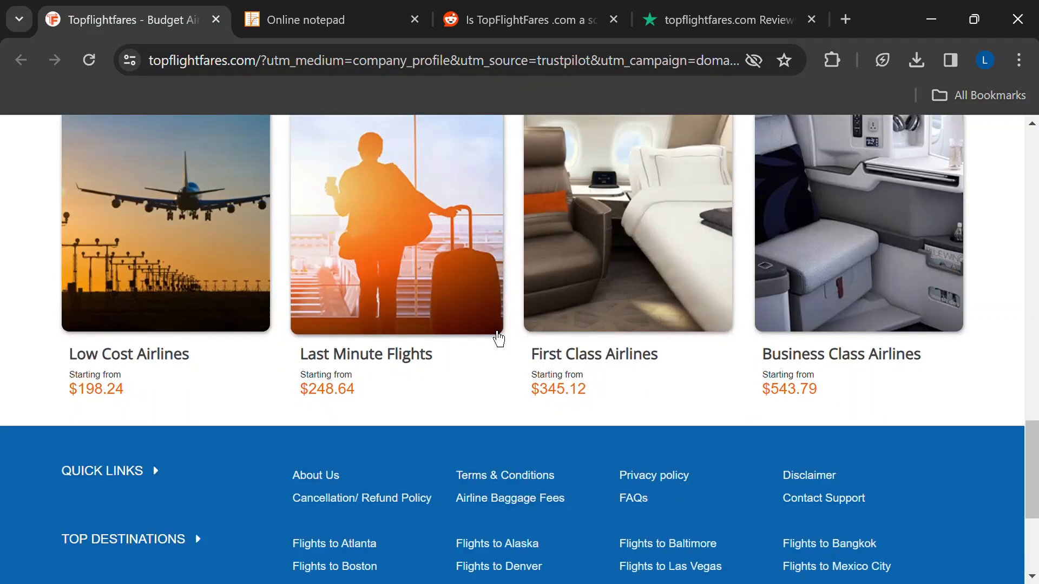
scroll("down", 3)
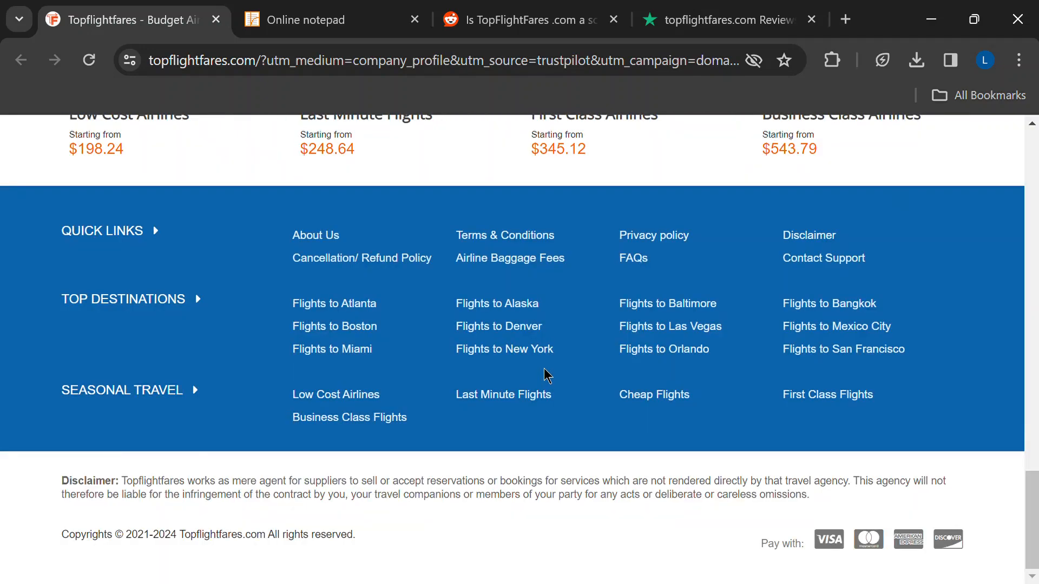
scroll("up", 3)
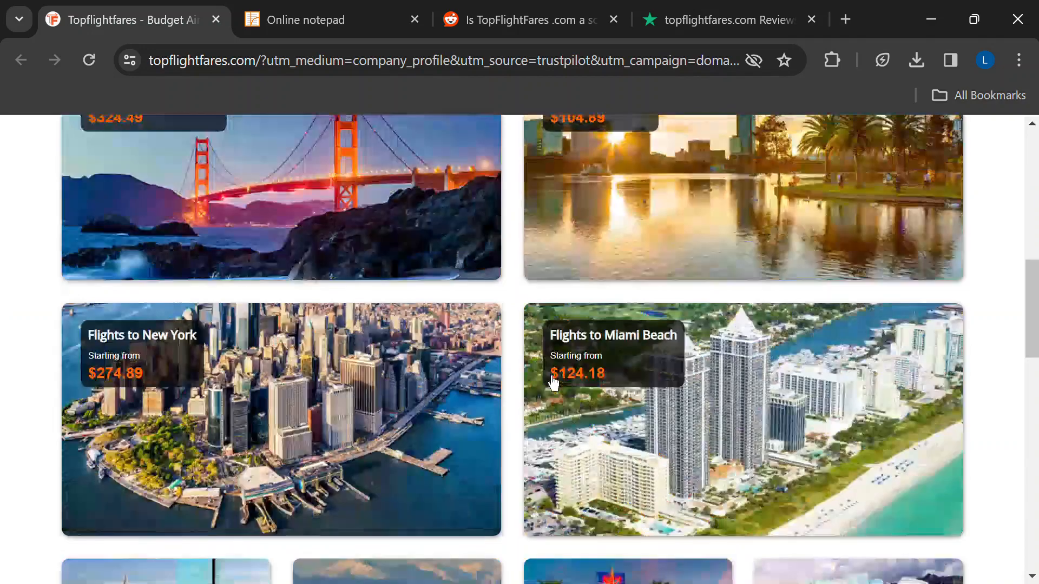
scroll("up", 3)
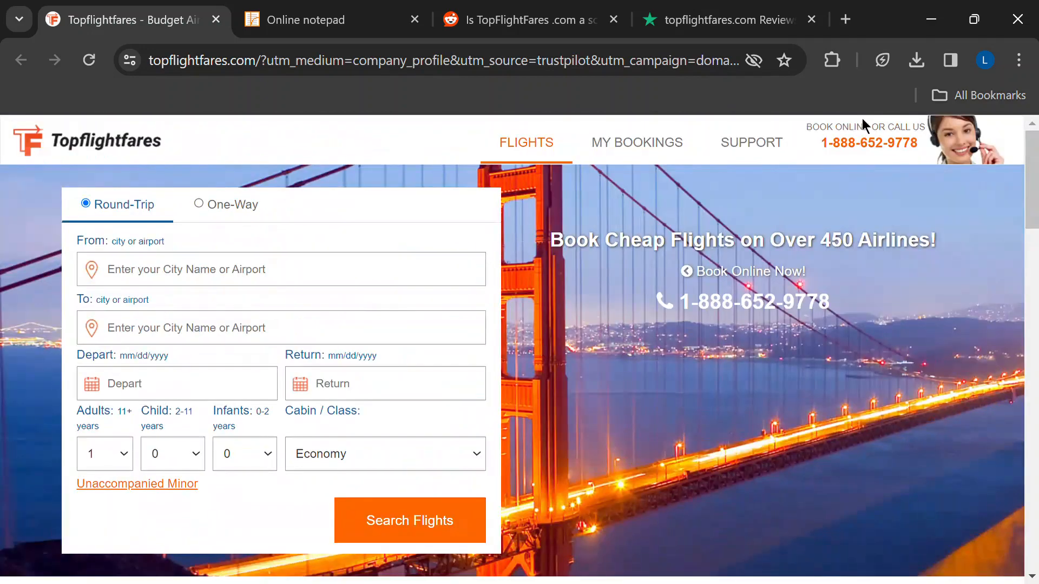